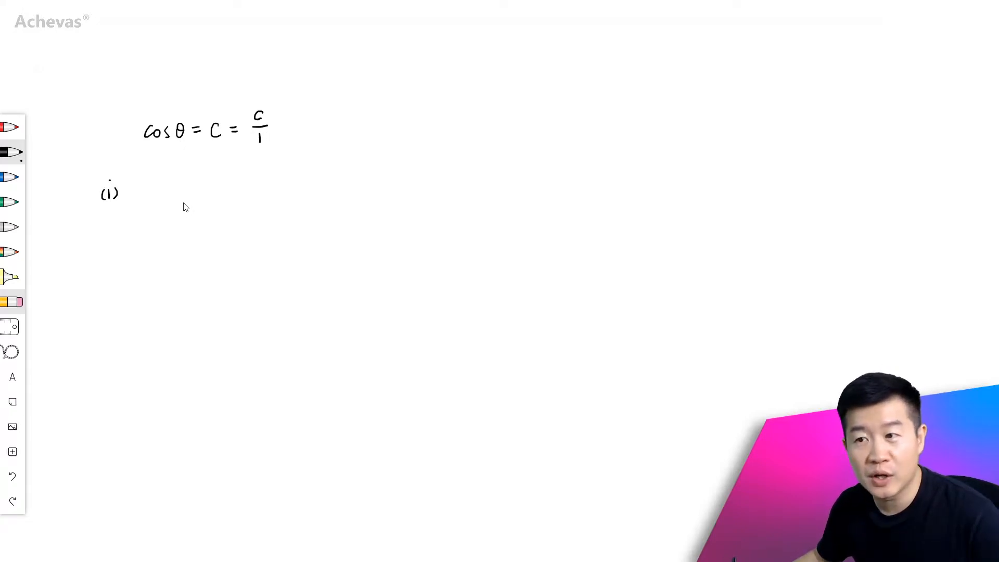
mouse_move(140, 238)
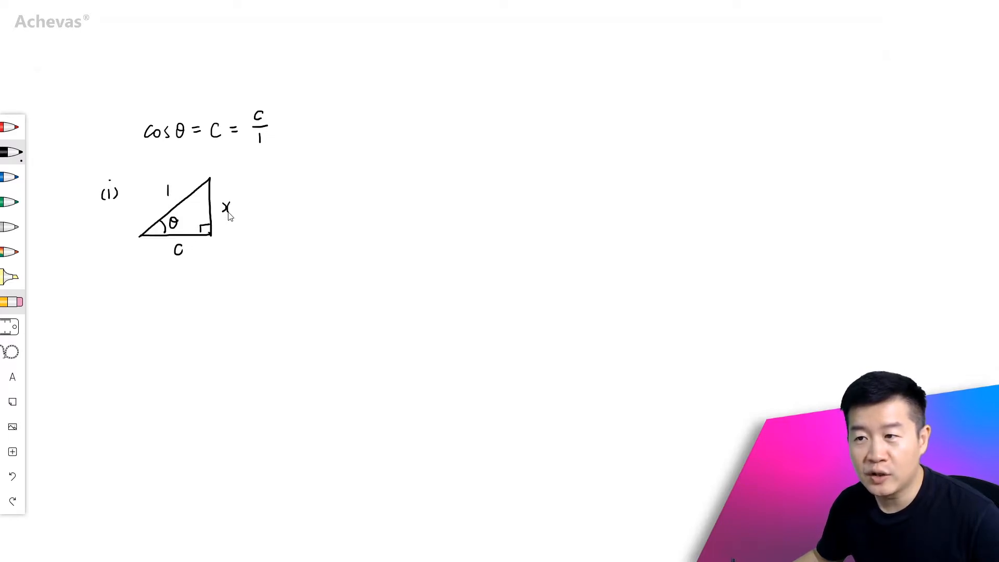
mouse_move(332, 198)
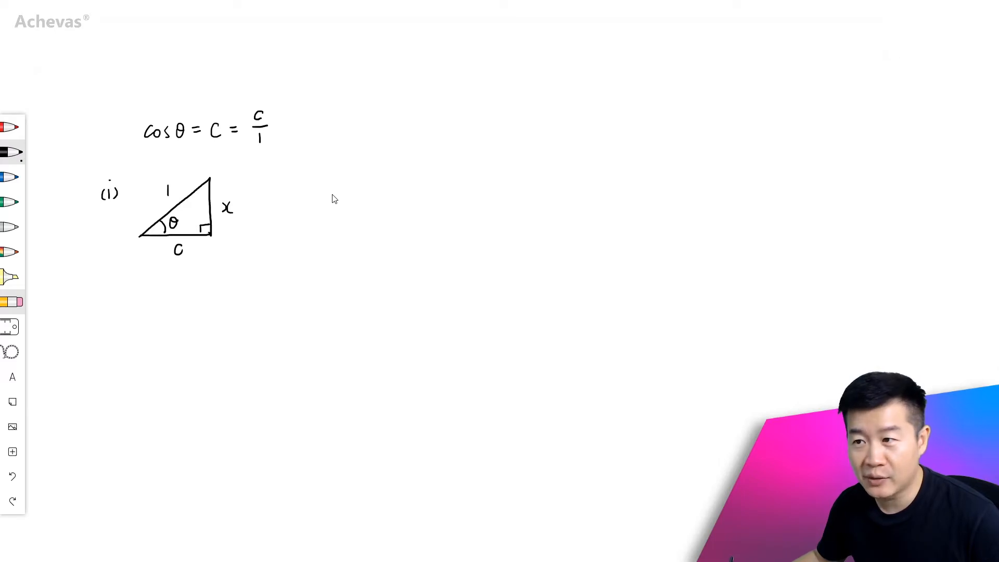